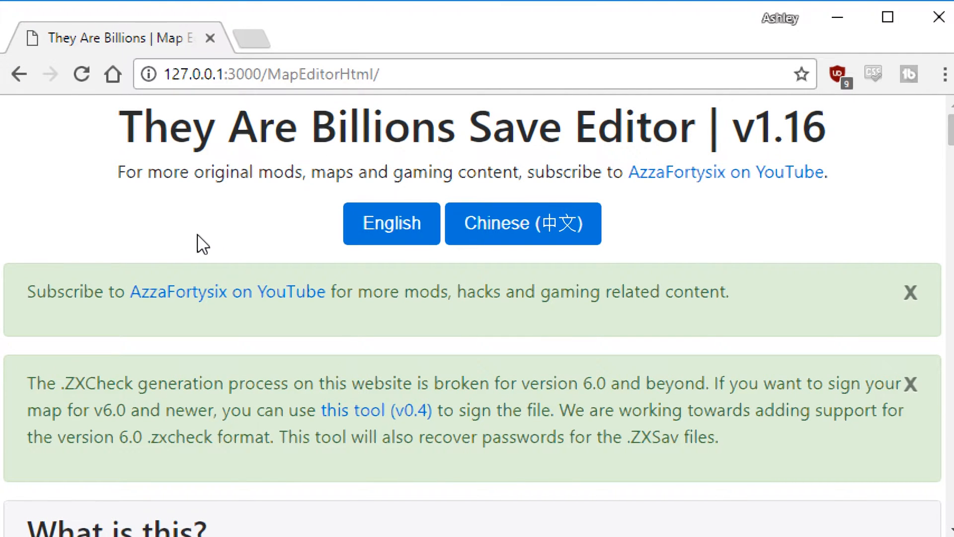
{"action": "mouse_move", "coordinate": [210, 235]}
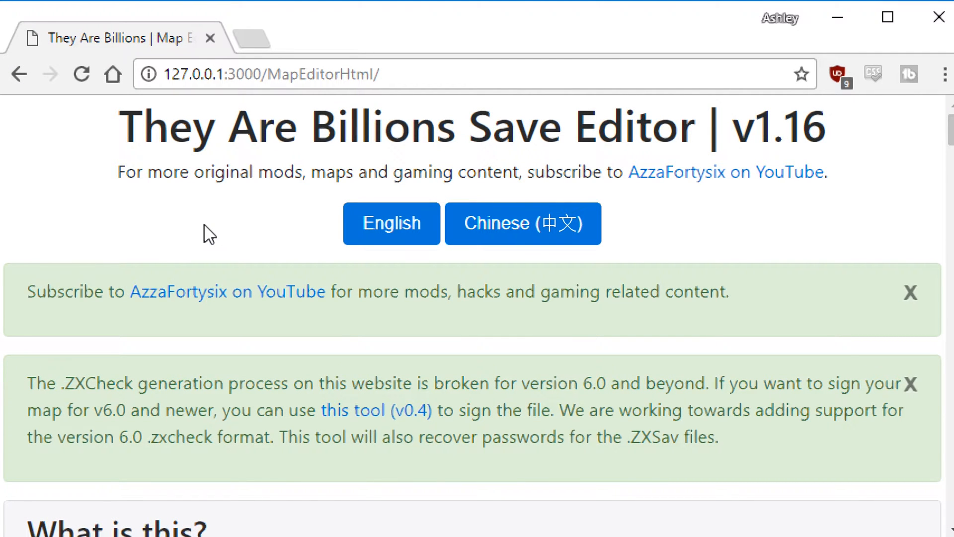
{"action": "mouse_move", "coordinate": [195, 240]}
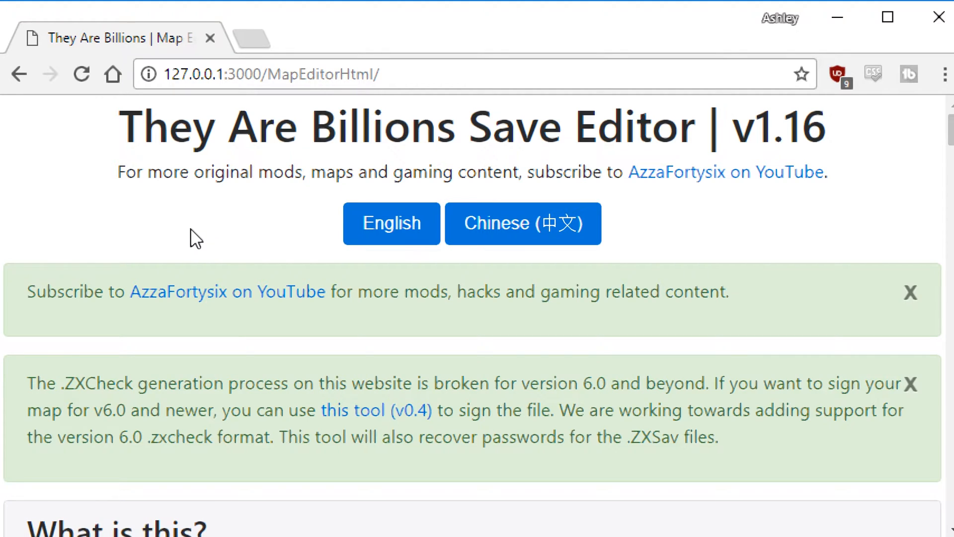
Step: Scroll the editor page down to the 'Load Save File' section
{"action": "scroll", "scroll_direction": "down", "scroll_amount": 3}
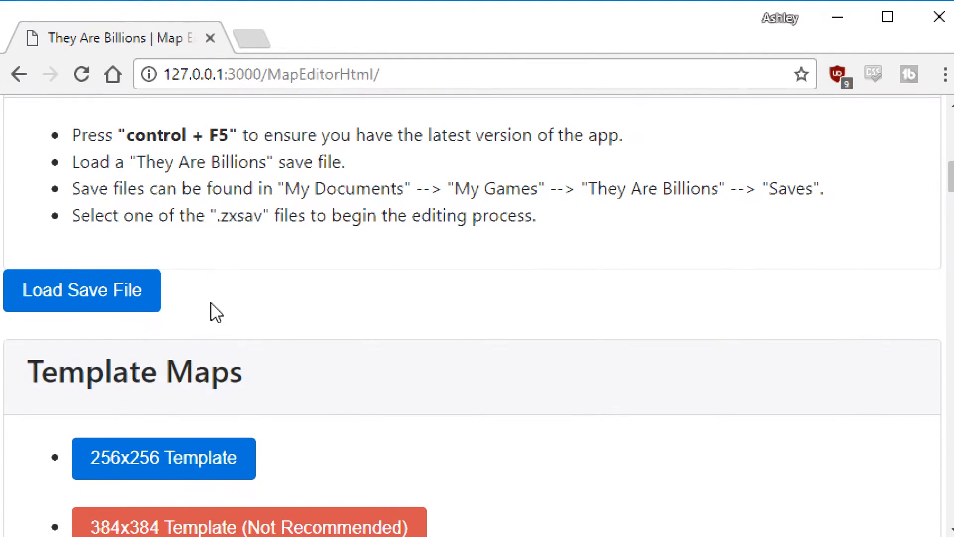
Step: Attempt to load ExtractMe.zxsav, which is rejected as an unsupported encrypted zip
{"action": "left_click", "coordinate": [83, 290]}
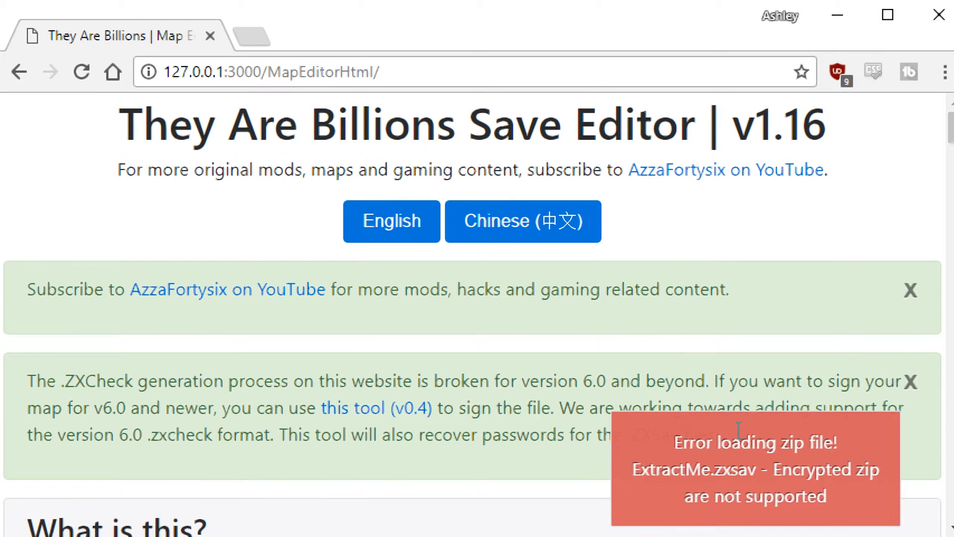
{"action": "mouse_move", "coordinate": [509, 342]}
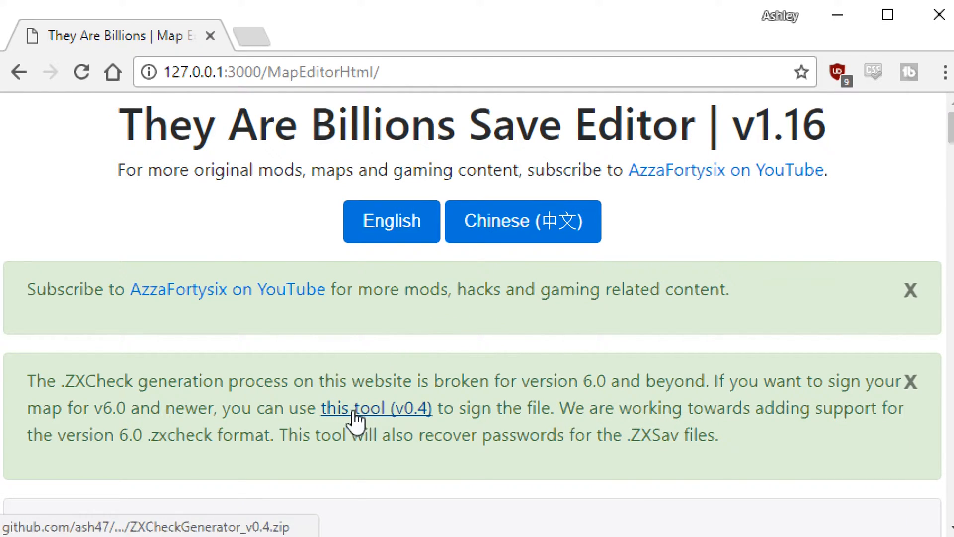
{"action": "mouse_move", "coordinate": [413, 420]}
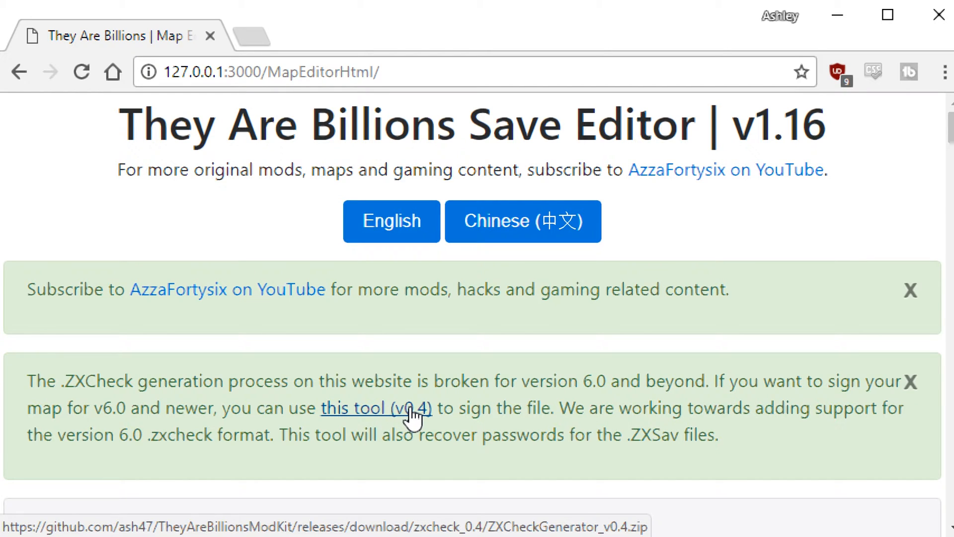
{"action": "mouse_move", "coordinate": [398, 416]}
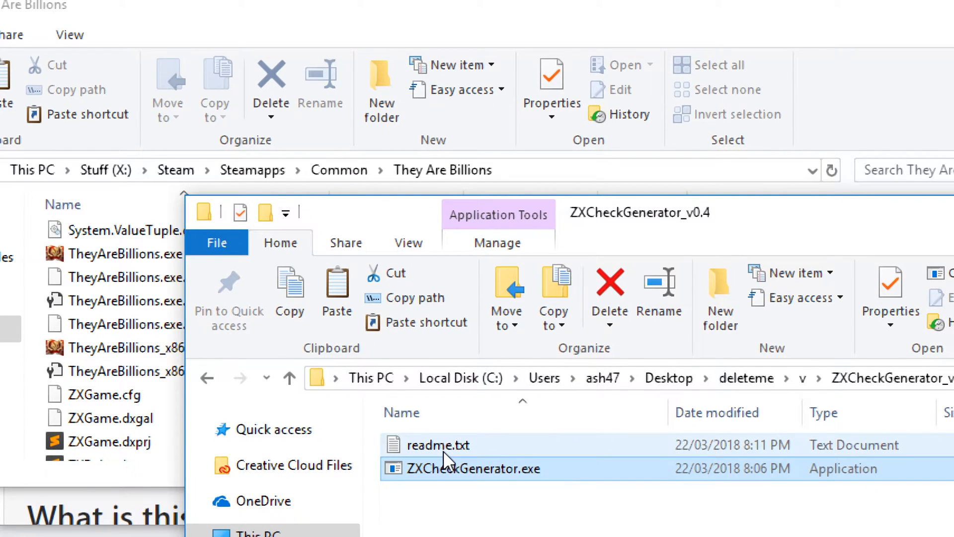
Step: Copy ZXCheckGenerator.exe into the They Are Billions game install folder
{"action": "left_click", "coordinate": [473, 468]}
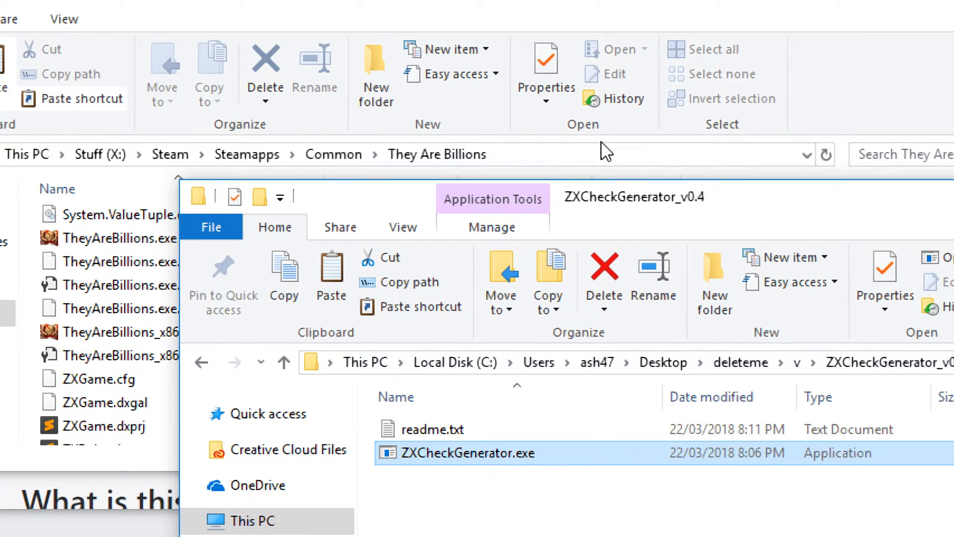
{"action": "mouse_move", "coordinate": [248, 154]}
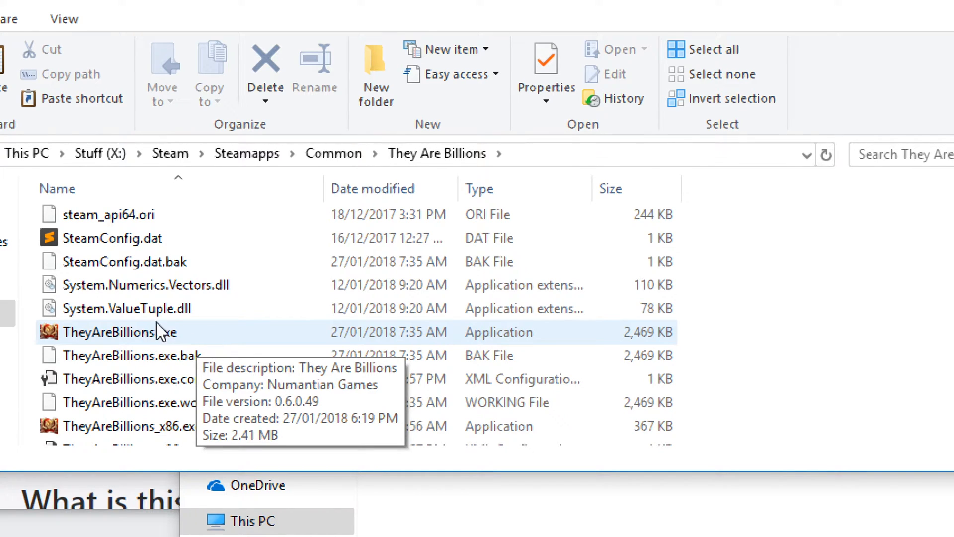
{"action": "left_click", "coordinate": [135, 362]}
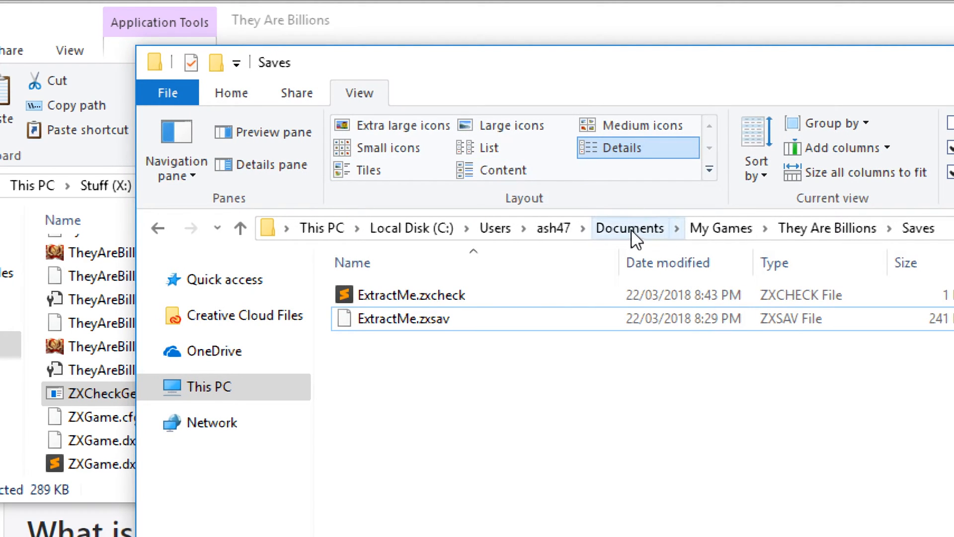
{"action": "mouse_move", "coordinate": [826, 228]}
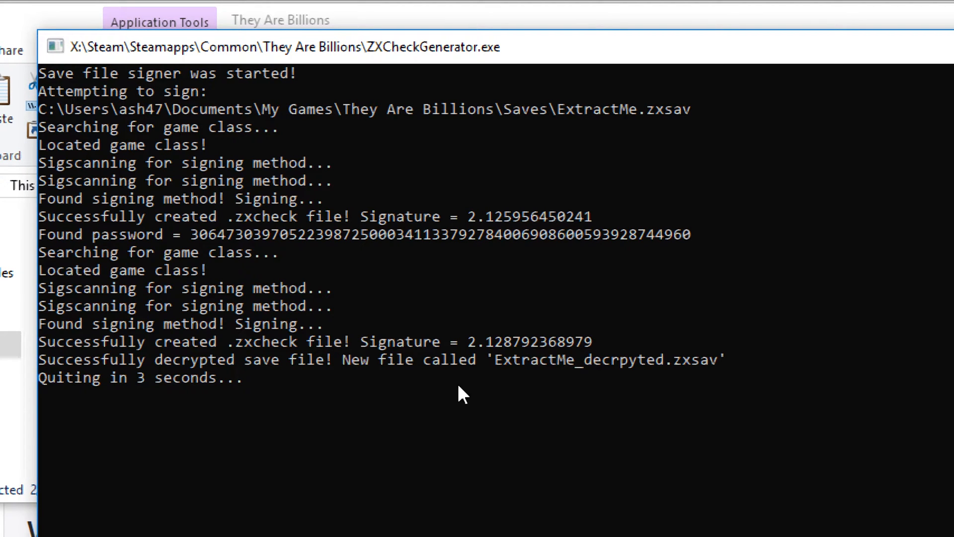
{"action": "mouse_move", "coordinate": [657, 375]}
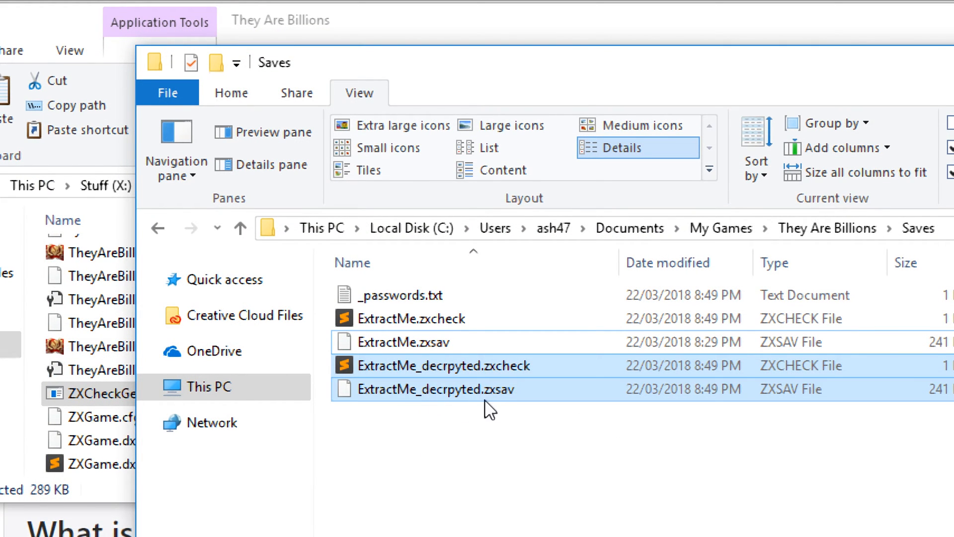
{"action": "mouse_move", "coordinate": [462, 387]}
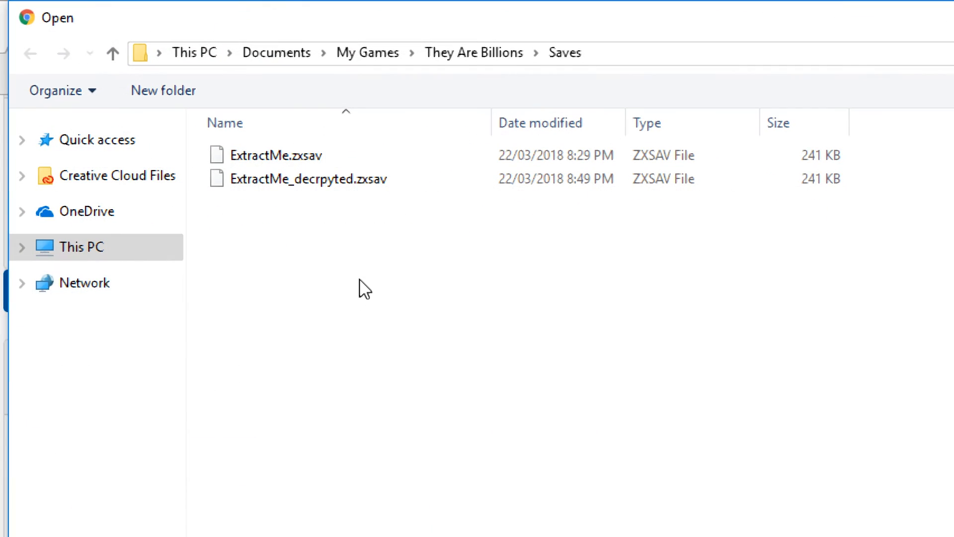
Step: Select ExtractMe_decrpyted.zxsav in the Open dialog for loading into the editor
{"action": "left_click", "coordinate": [307, 178]}
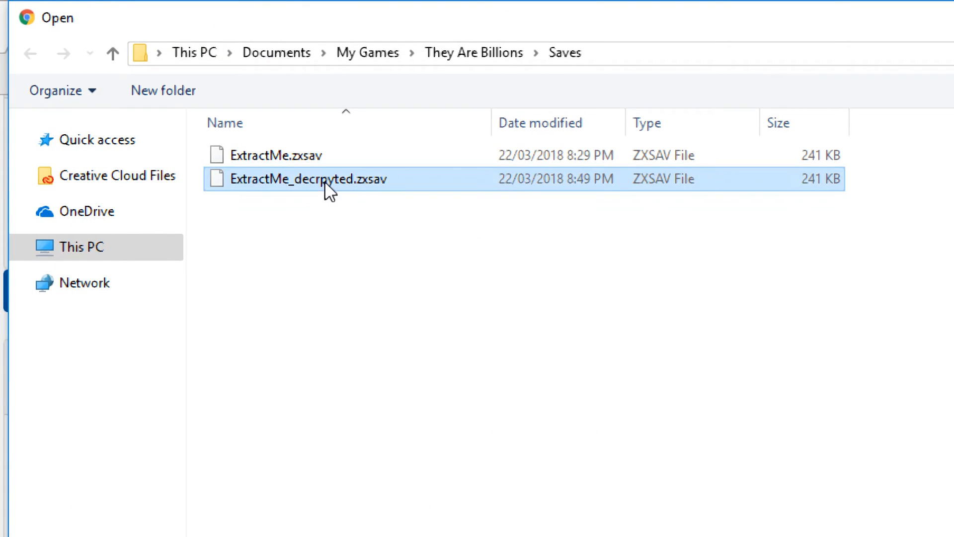